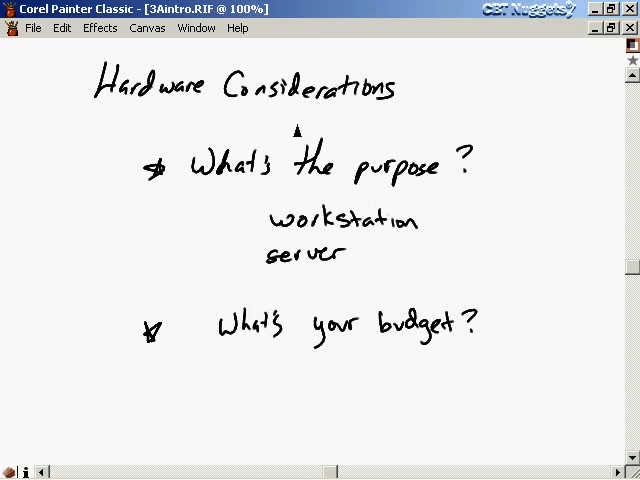
pyautogui.moveTo(408, 192)
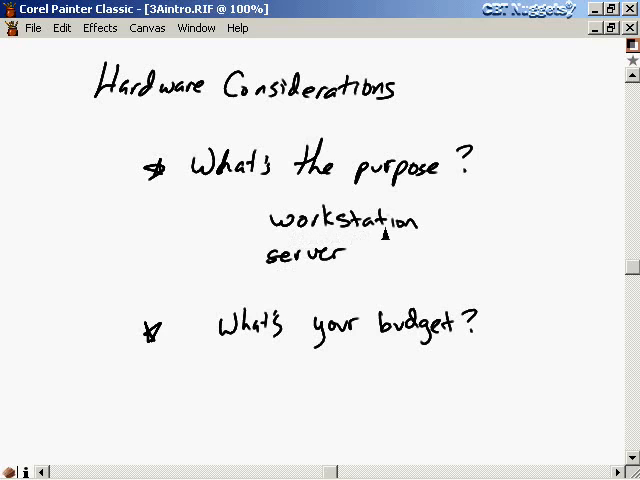
pyautogui.moveTo(272, 280)
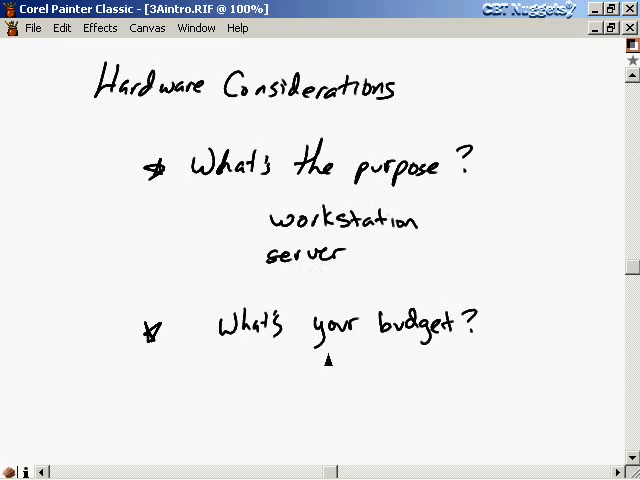
pyautogui.moveTo(442, 358)
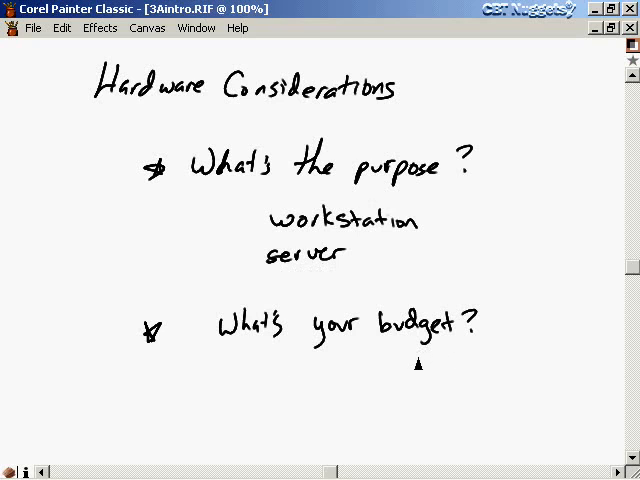
pyautogui.moveTo(370, 240)
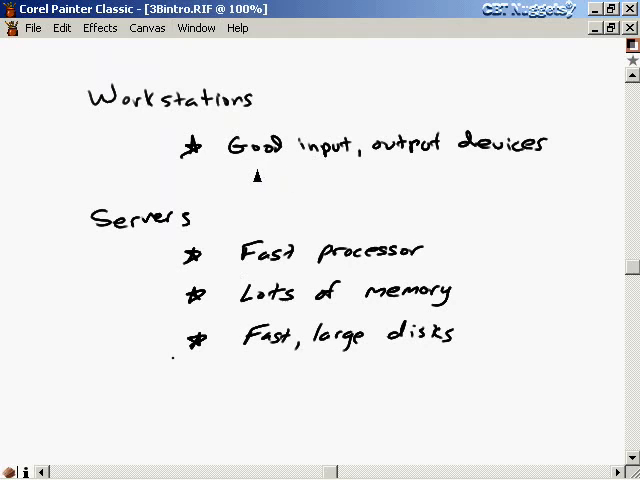
pyautogui.moveTo(524, 164)
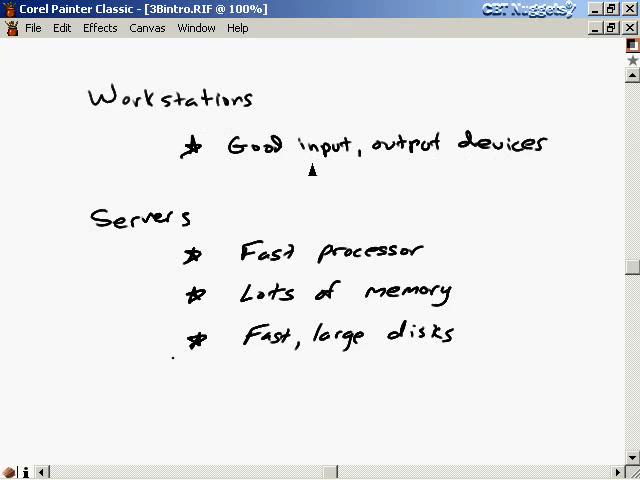
pyautogui.moveTo(264, 172)
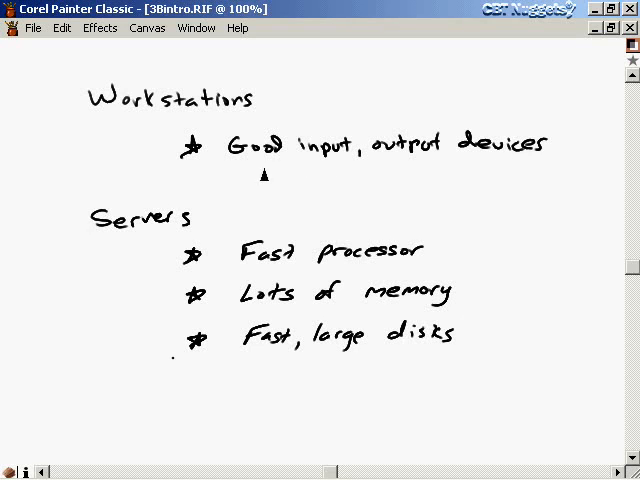
pyautogui.moveTo(492, 168)
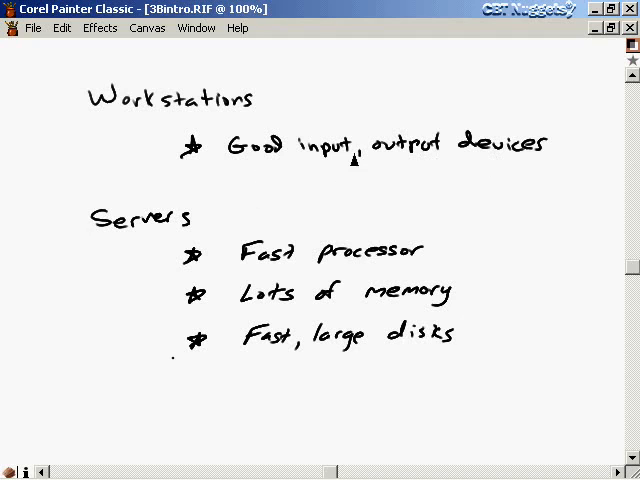
pyautogui.moveTo(470, 170)
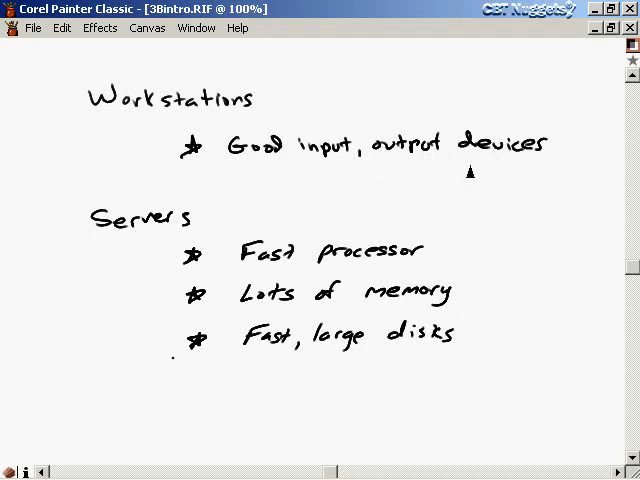
pyautogui.moveTo(110, 244)
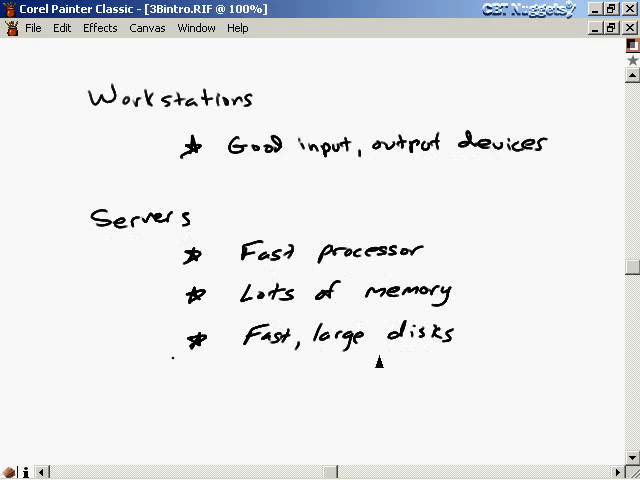
pyautogui.moveTo(342, 356)
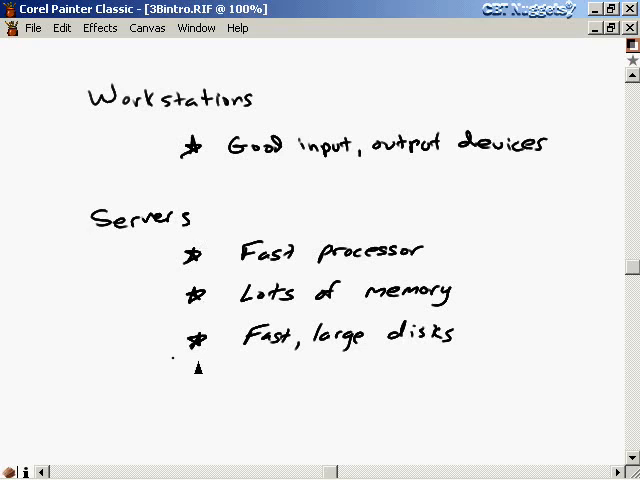
pyautogui.moveTo(152, 130)
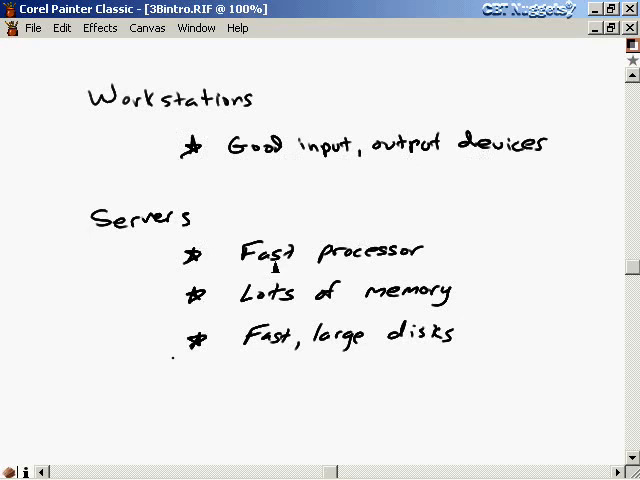
pyautogui.moveTo(396, 308)
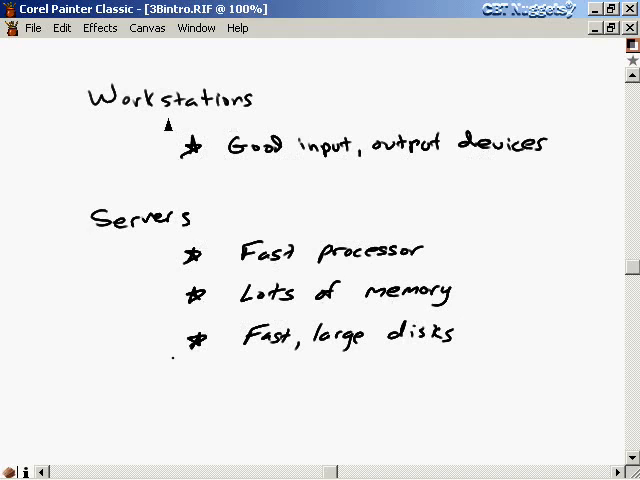
pyautogui.moveTo(340, 172)
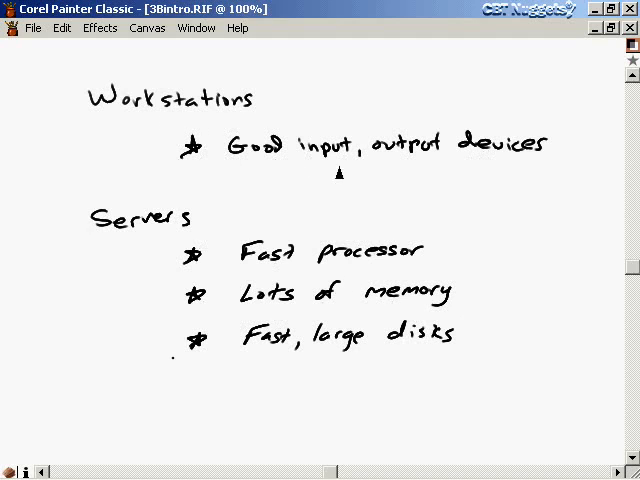
pyautogui.moveTo(484, 180)
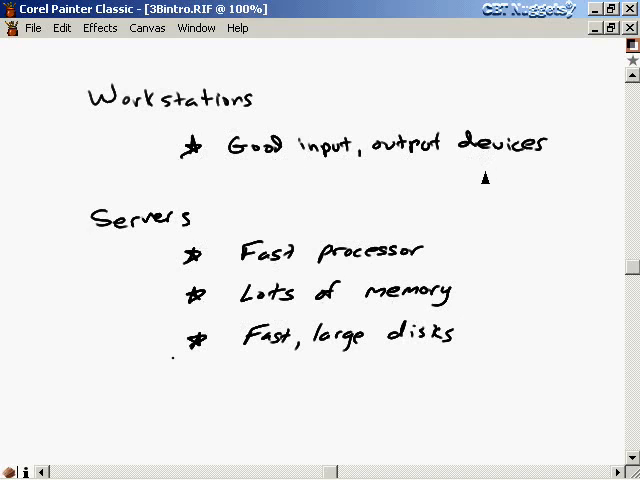
# Step: Switch to the 3Cintro.RIF document showing the Other Considerations slide
pyautogui.click(196, 28)
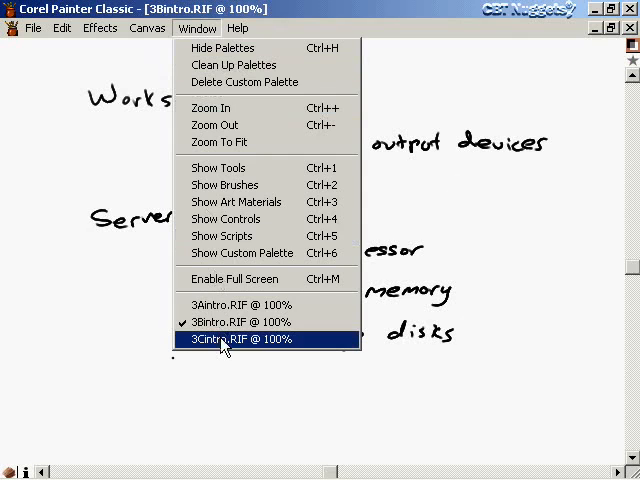
pyautogui.click(236, 340)
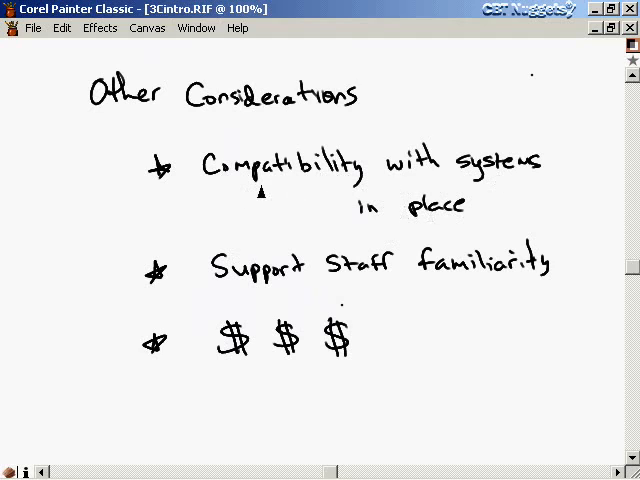
pyautogui.moveTo(272, 296)
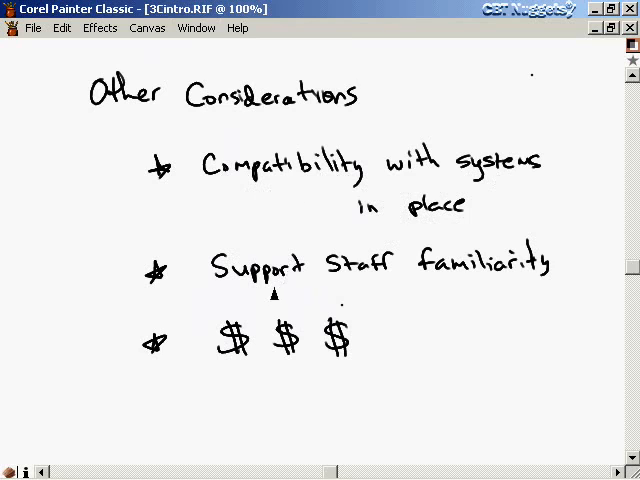
pyautogui.moveTo(484, 294)
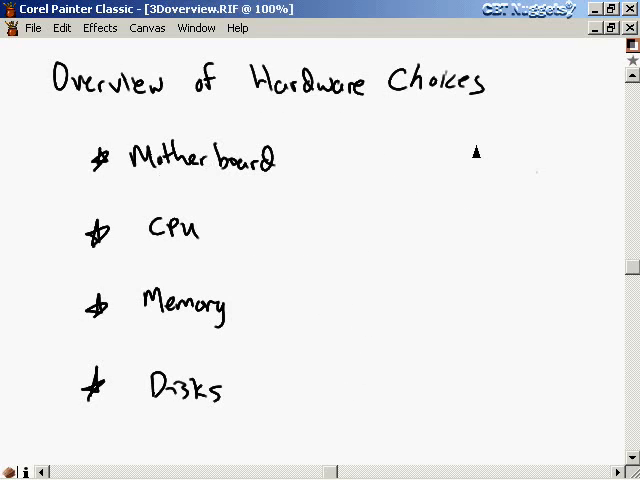
pyautogui.moveTo(316, 112)
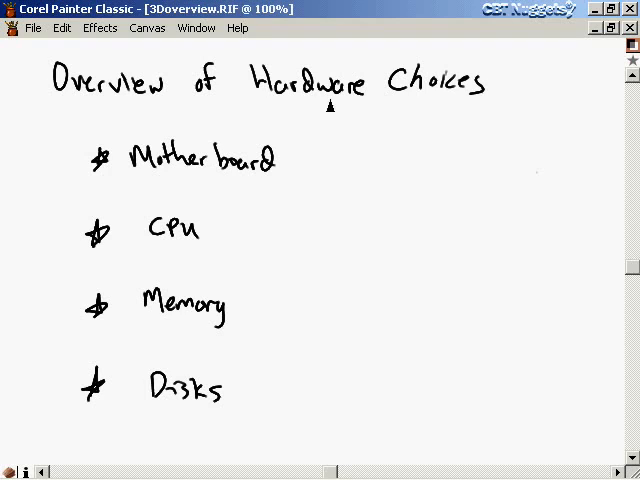
pyautogui.moveTo(436, 104)
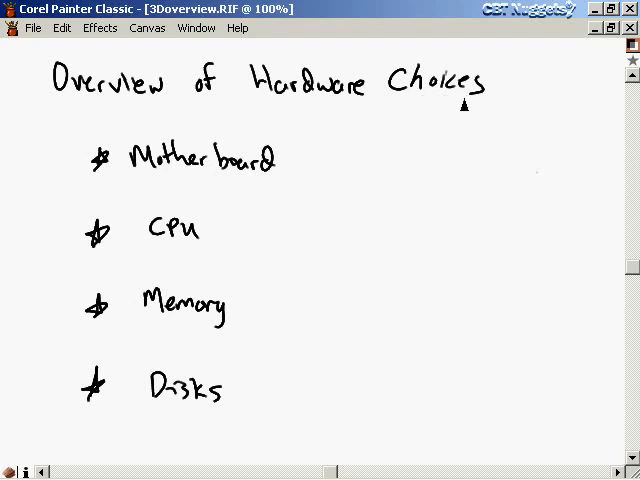
pyautogui.moveTo(420, 104)
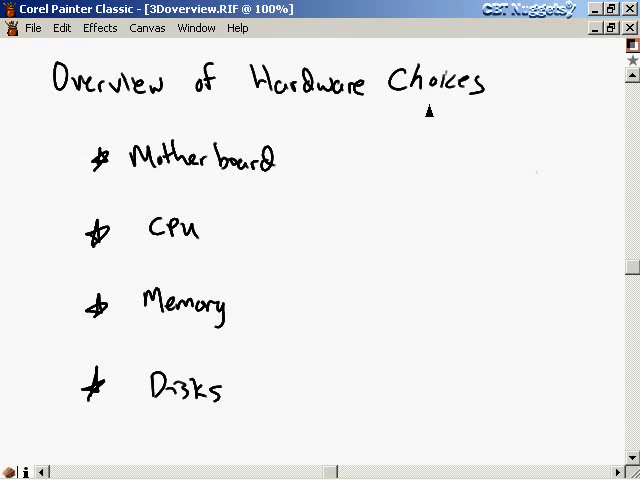
pyautogui.moveTo(168, 192)
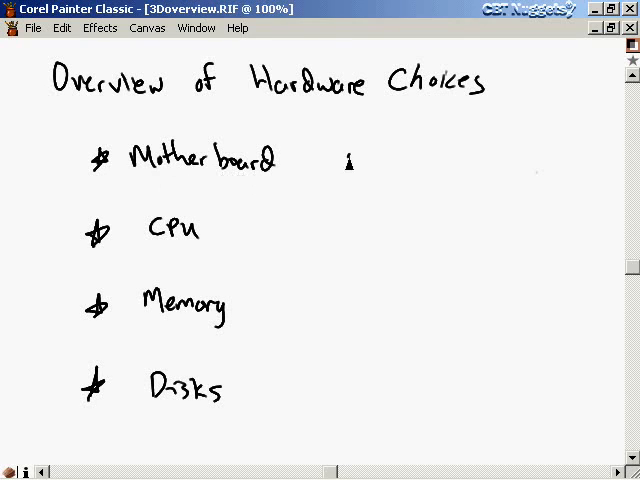
# Step: Handwrite 'main board' beside Motherboard on the overview slide
pyautogui.write('main b')
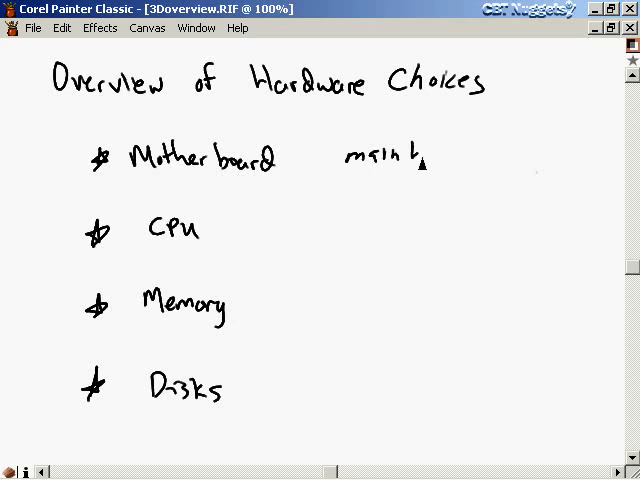
pyautogui.write('board')
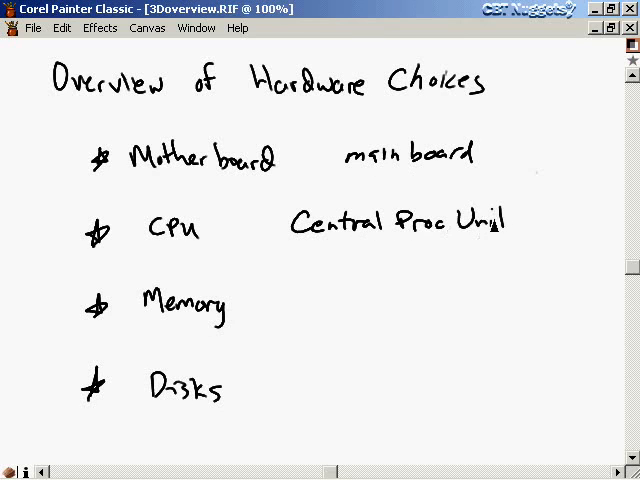
pyautogui.moveTo(384, 244)
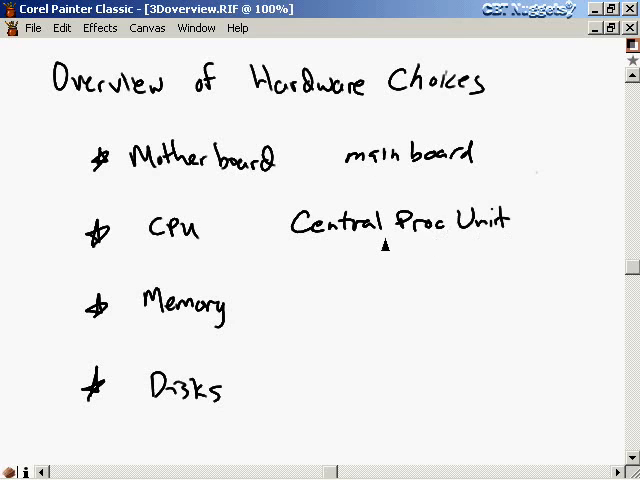
pyautogui.moveTo(232, 258)
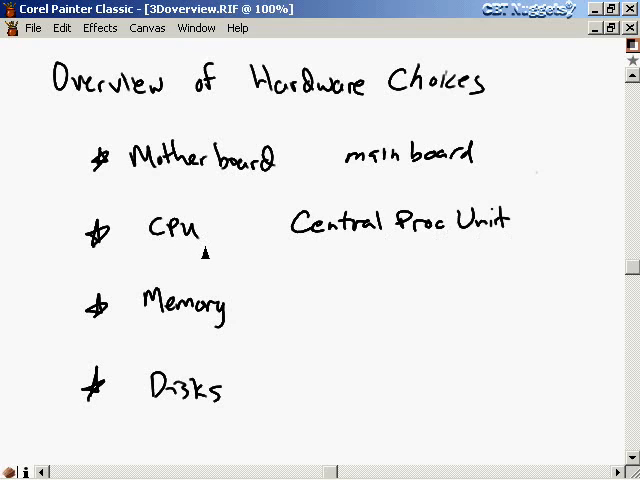
pyautogui.moveTo(392, 244)
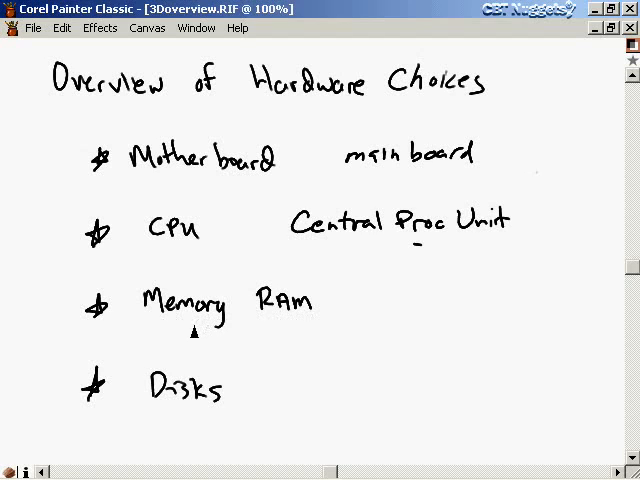
pyautogui.moveTo(172, 336)
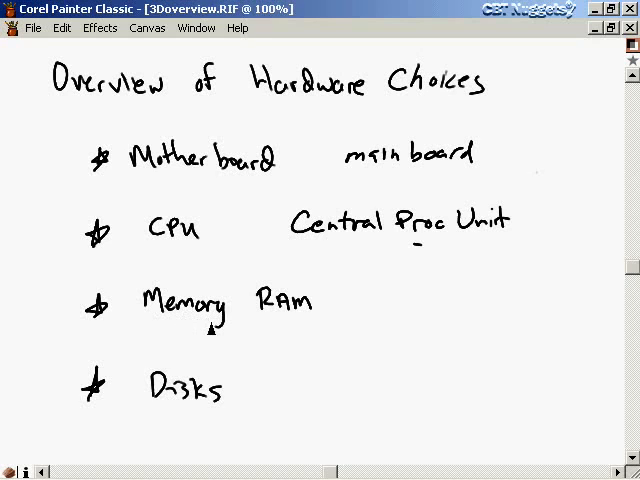
pyautogui.moveTo(192, 428)
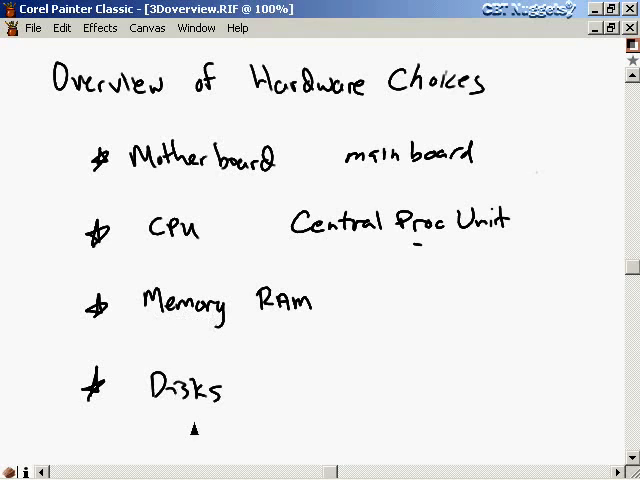
pyautogui.moveTo(164, 330)
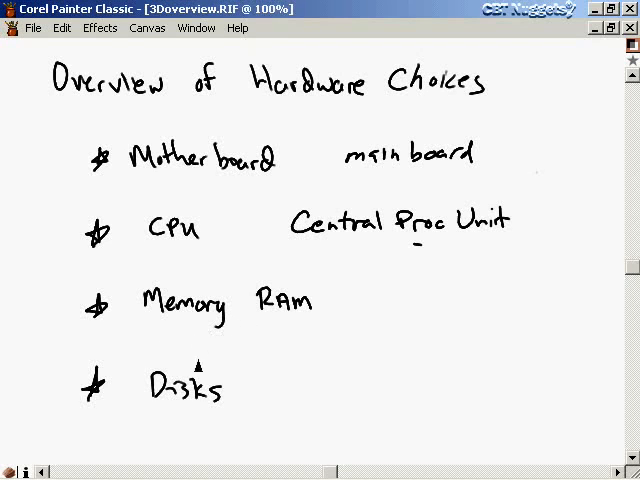
pyautogui.moveTo(202, 418)
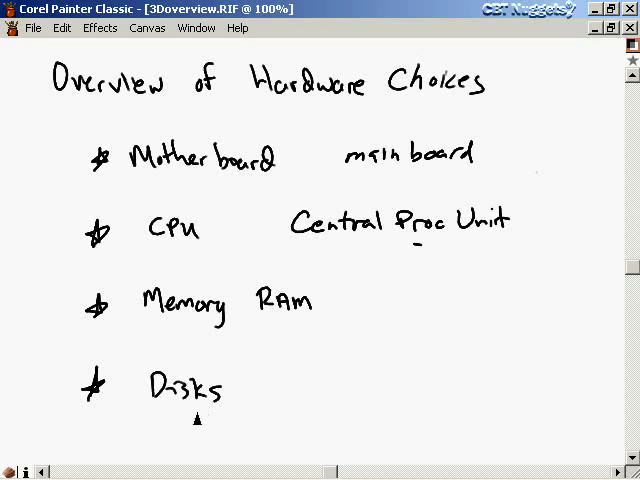
pyautogui.moveTo(180, 336)
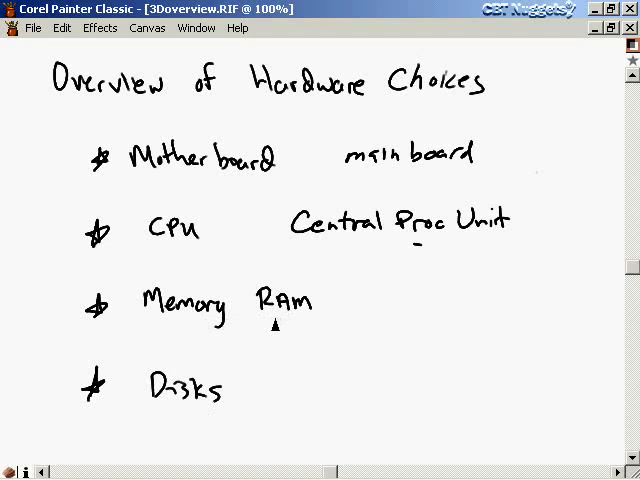
pyautogui.moveTo(344, 330)
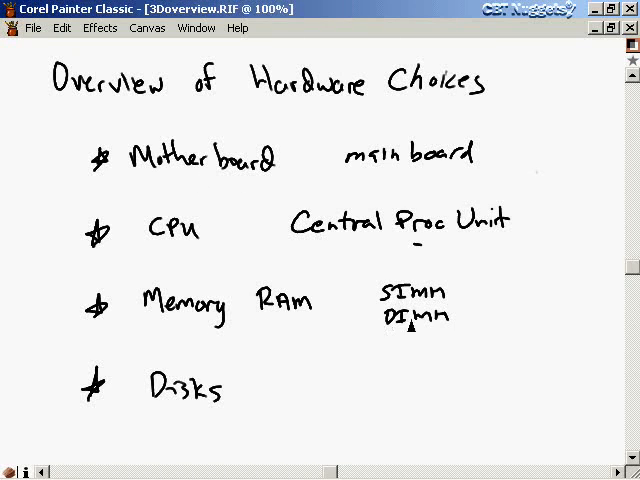
pyautogui.moveTo(404, 336)
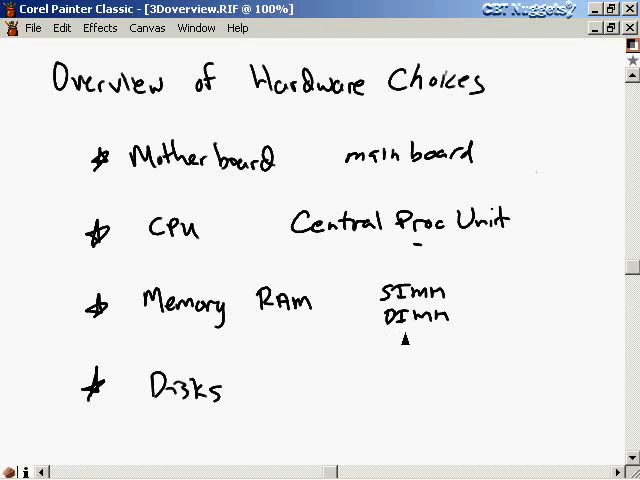
pyautogui.moveTo(250, 188)
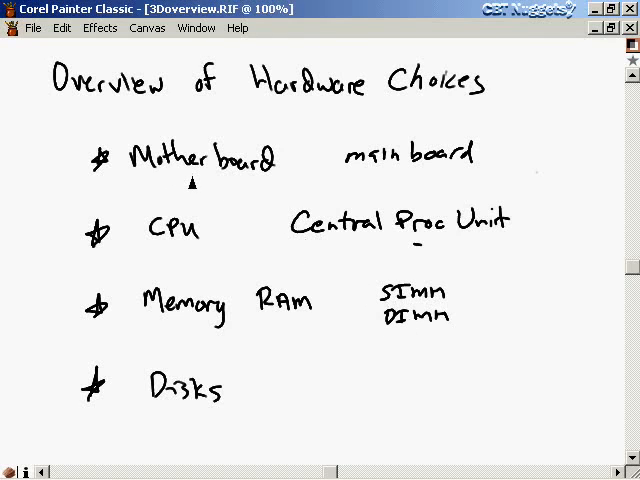
pyautogui.moveTo(196, 412)
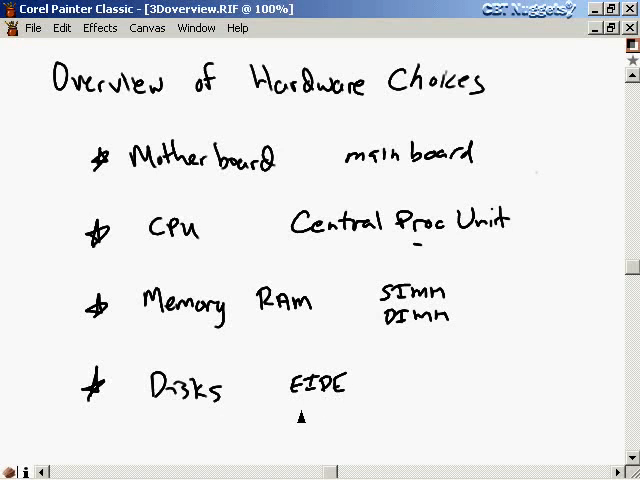
# Step: Handwrite 'SCSI' beside Disks on the Hardware Choices slide
pyautogui.write('SCSI')
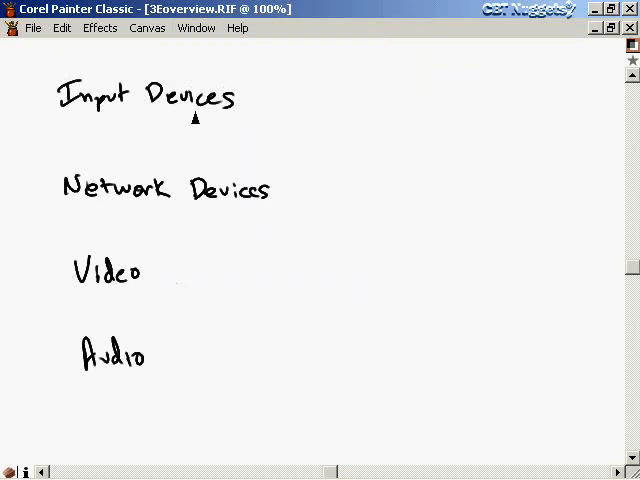
# Step: Handwrite 'Keyboard, 3-button mouse' beside Input Devices and 'ethernet' beside Network Devices
pyautogui.write('Key')
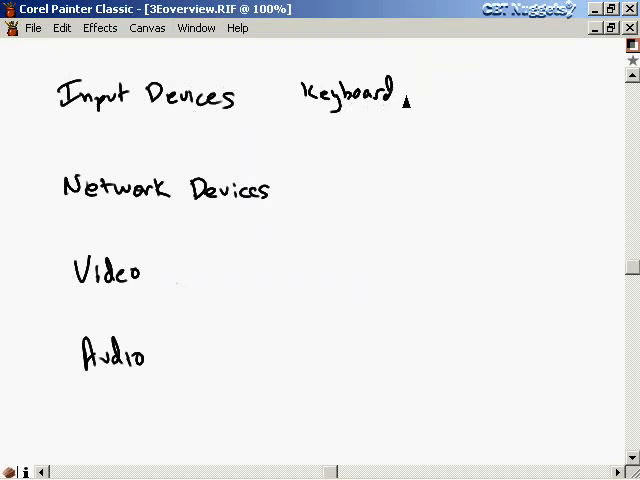
pyautogui.write(', 3-button')
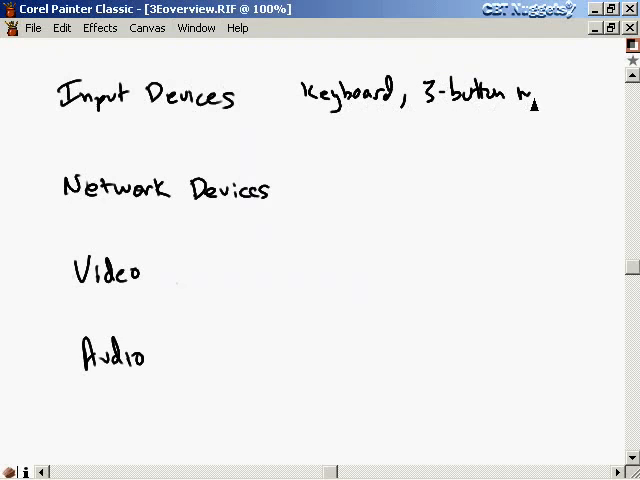
pyautogui.write('mouse')
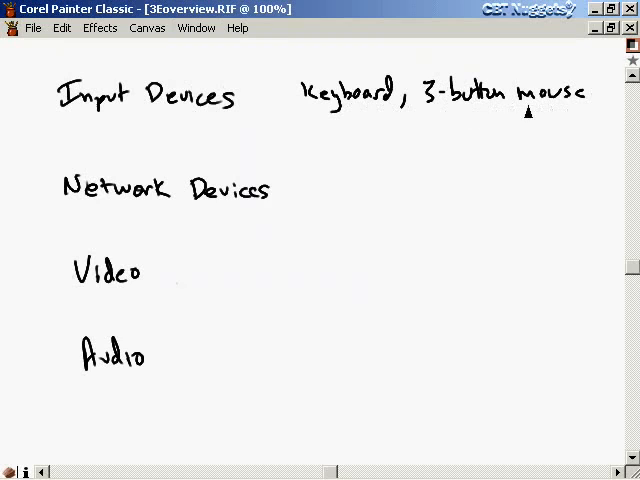
pyautogui.moveTo(446, 118)
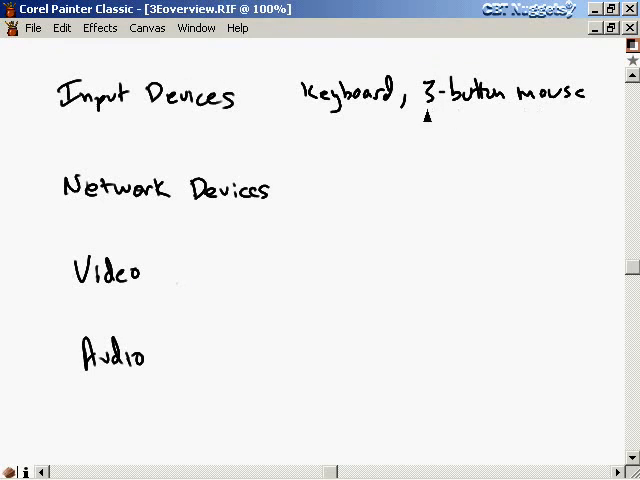
pyautogui.moveTo(494, 118)
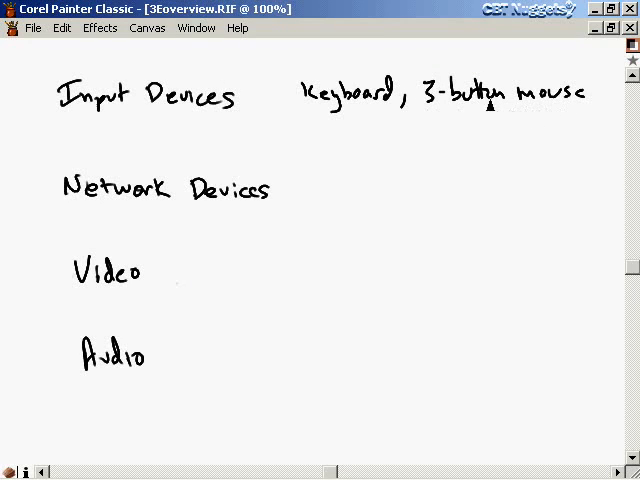
pyautogui.moveTo(360, 116)
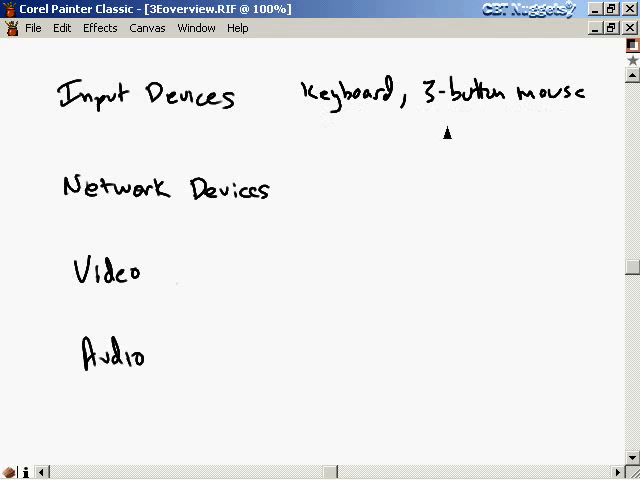
pyautogui.moveTo(310, 138)
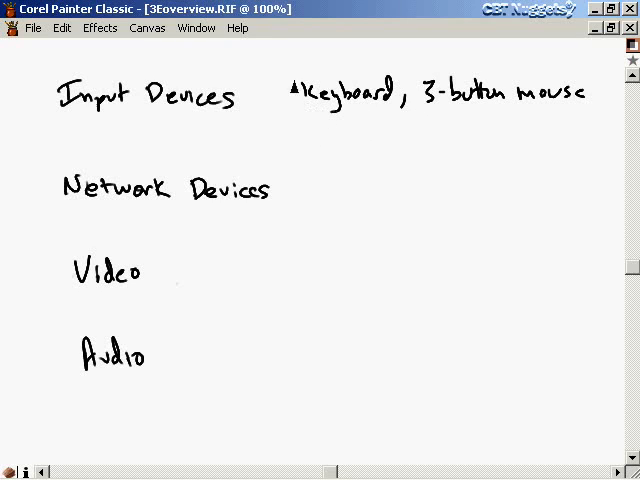
pyautogui.moveTo(300, 144)
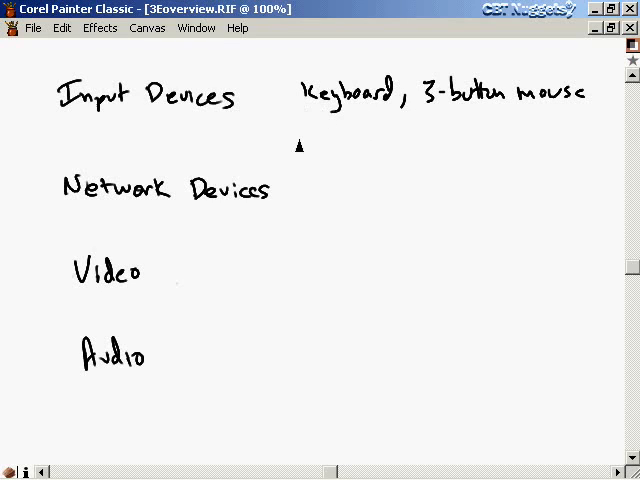
pyautogui.moveTo(336, 198)
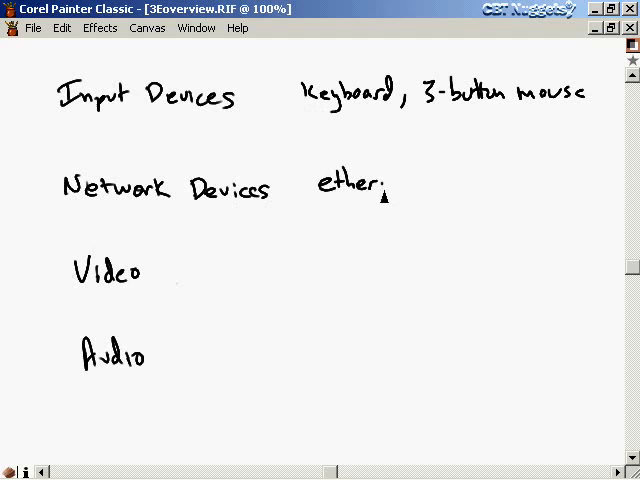
pyautogui.write('net')
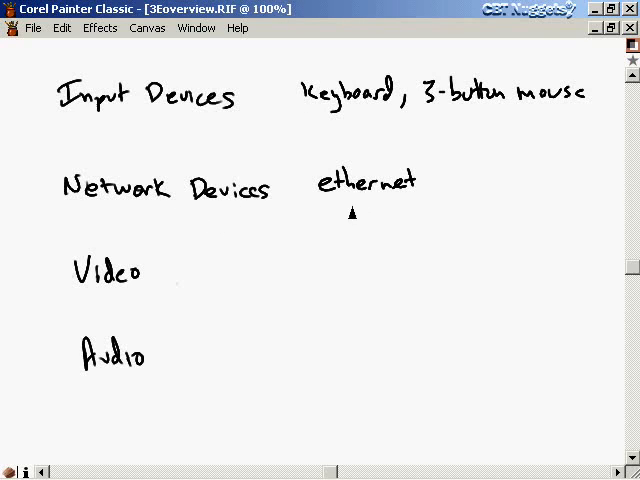
pyautogui.moveTo(430, 192)
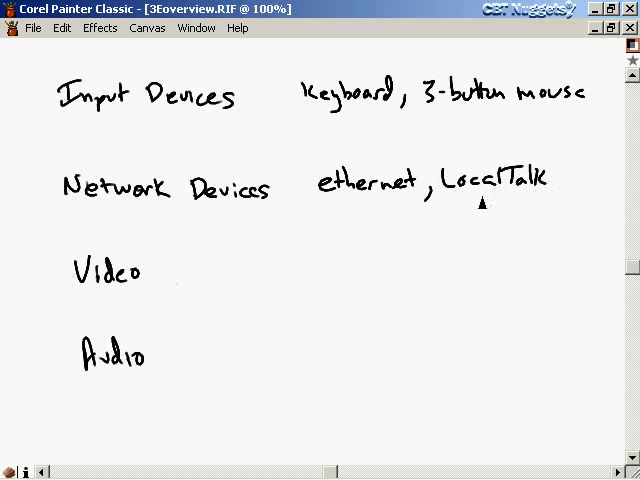
pyautogui.moveTo(424, 216)
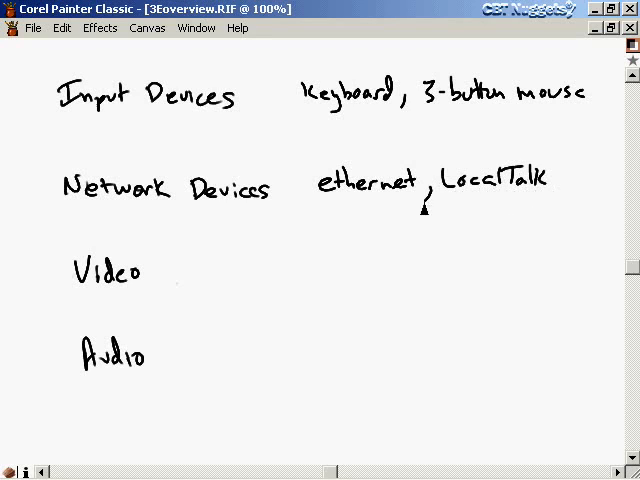
pyautogui.moveTo(536, 204)
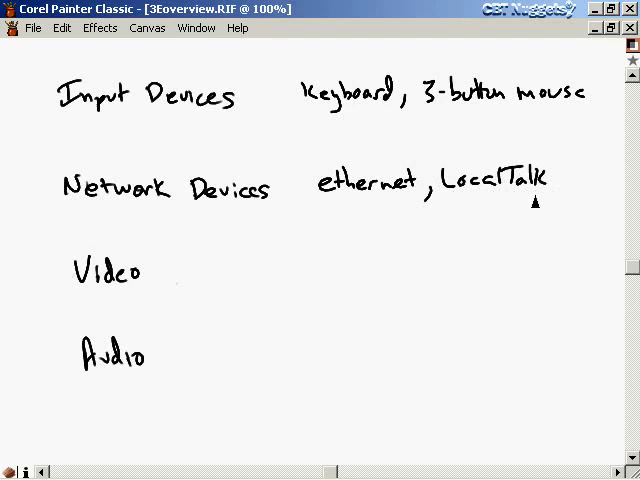
pyautogui.moveTo(490, 204)
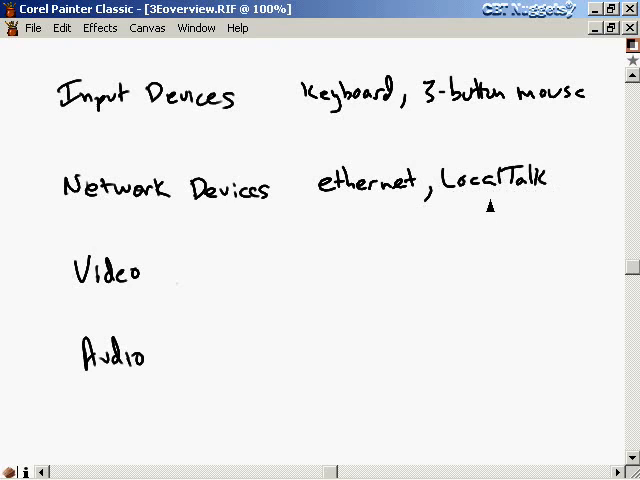
pyautogui.moveTo(244, 270)
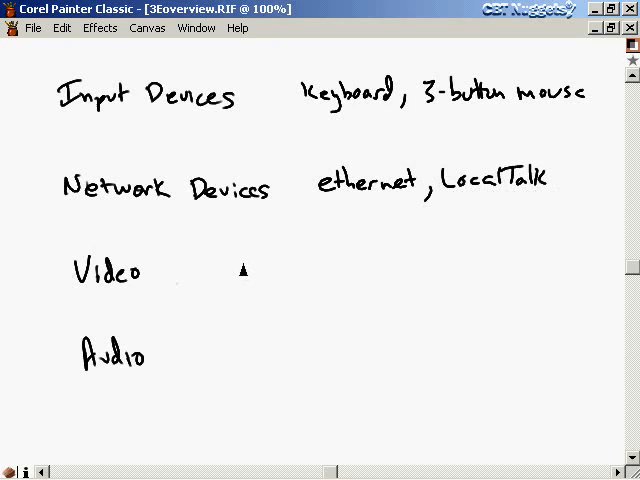
# Step: Handwrite 'monitors, video card' beside Video on the hardware slide
pyautogui.write('moni')
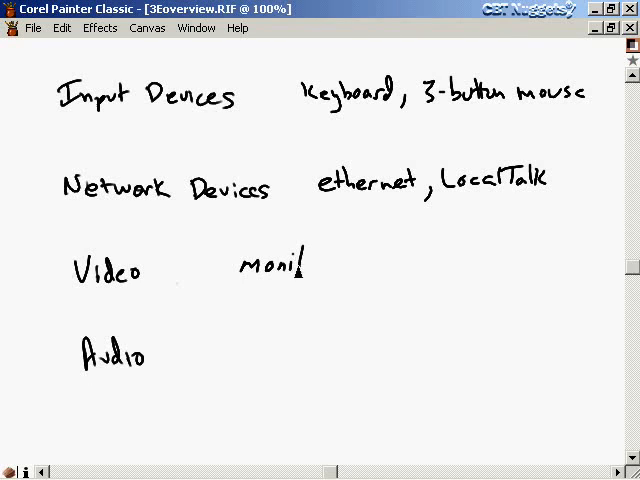
pyautogui.write('tors')
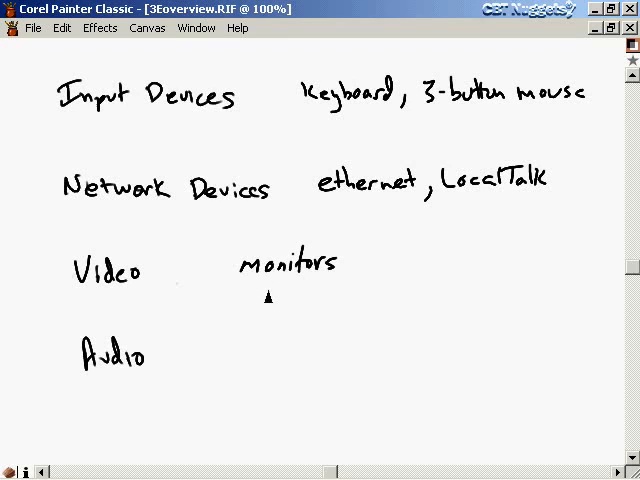
pyautogui.moveTo(310, 296)
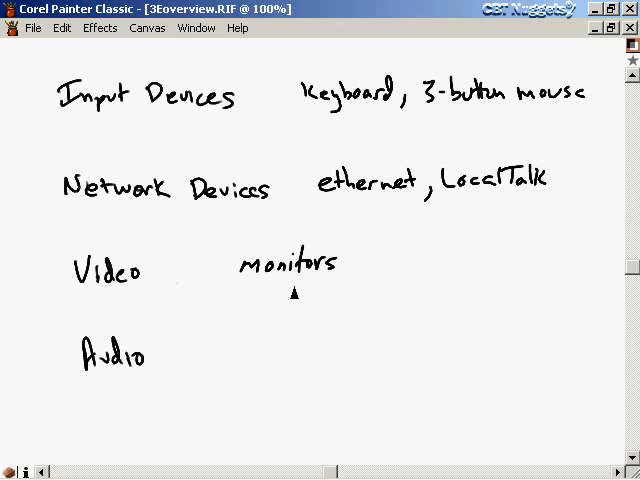
pyautogui.moveTo(304, 296)
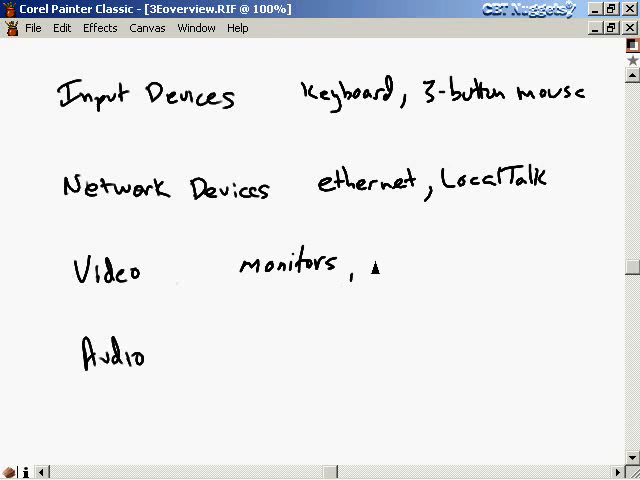
pyautogui.write('video')
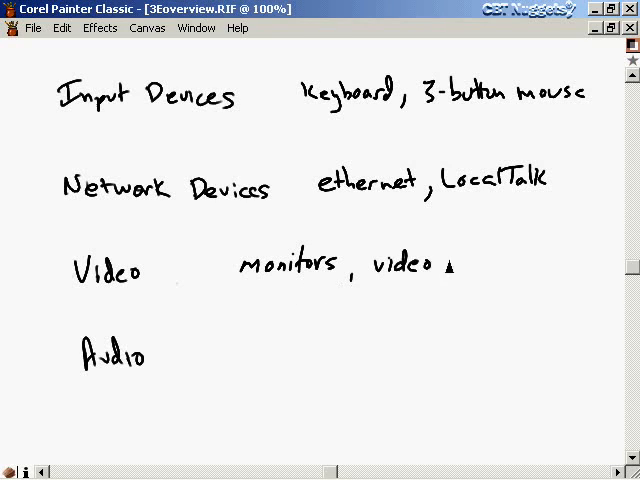
pyautogui.write('card')
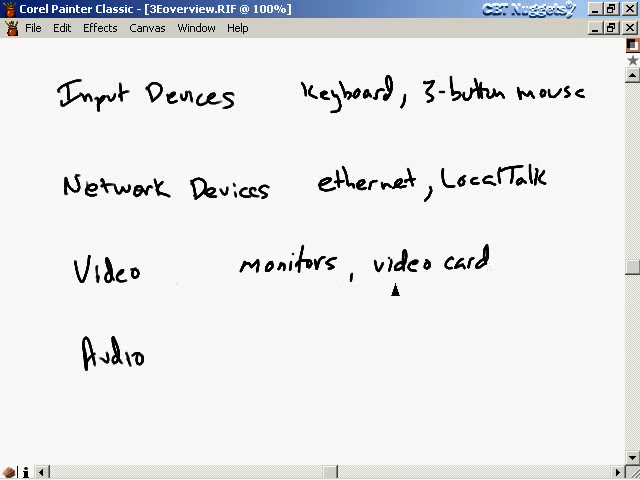
pyautogui.moveTo(472, 290)
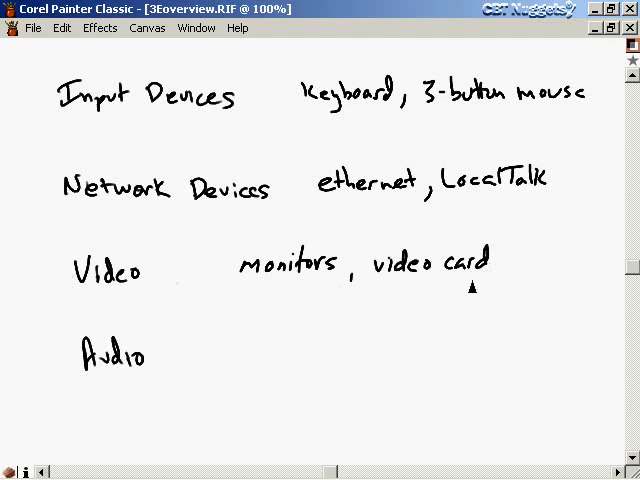
pyautogui.moveTo(432, 290)
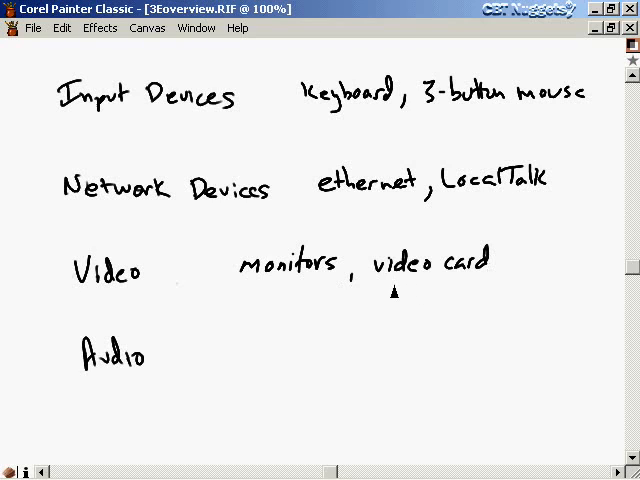
pyautogui.moveTo(436, 284)
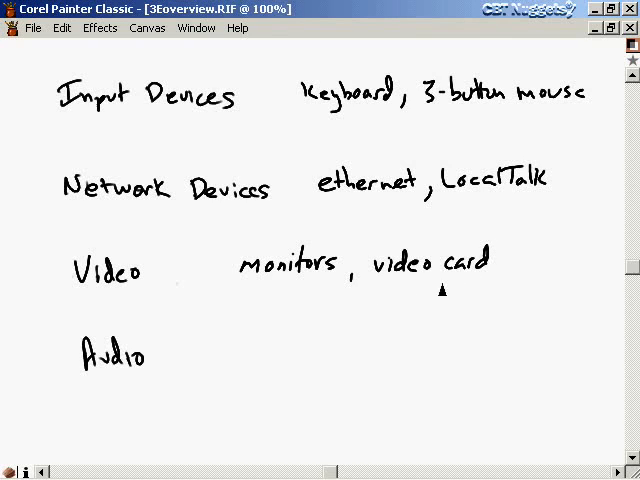
pyautogui.moveTo(248, 348)
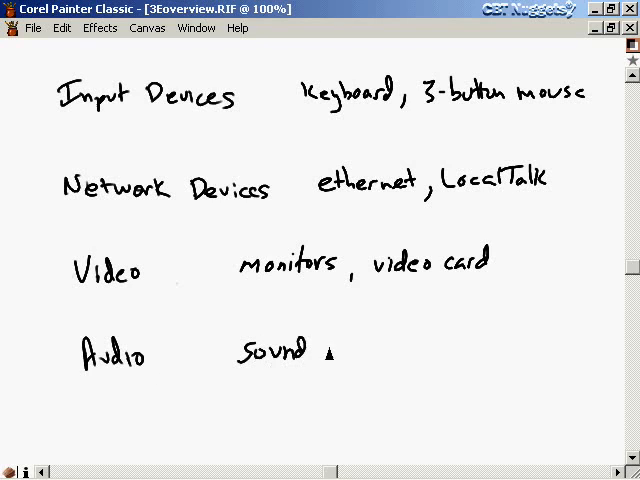
# Step: Handwrite 'sound cards' beside Audio on the hardware slide
pyautogui.write('cards')
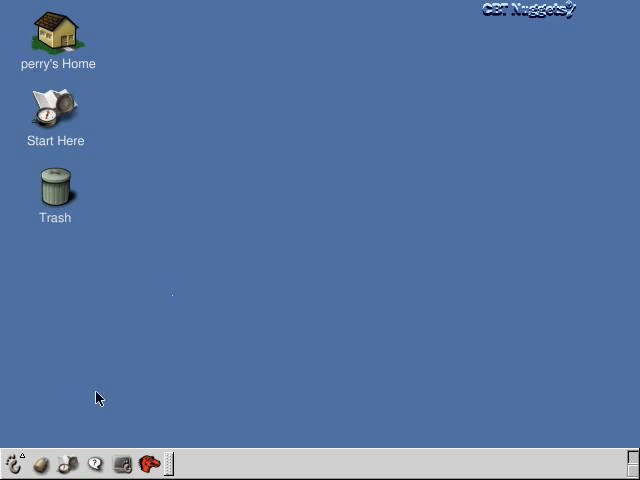
pyautogui.moveTo(216, 336)
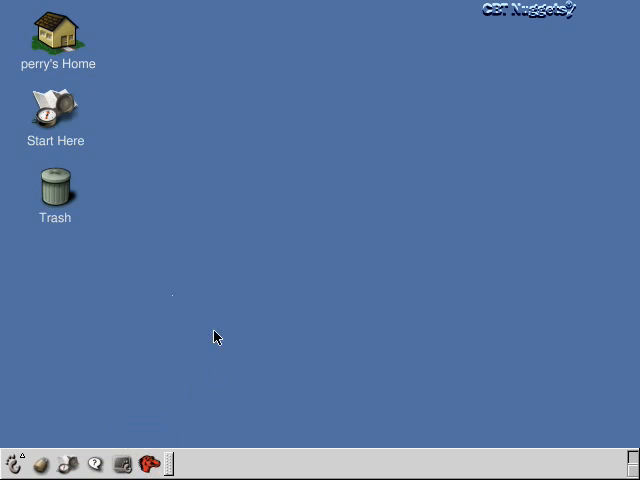
pyautogui.moveTo(228, 240)
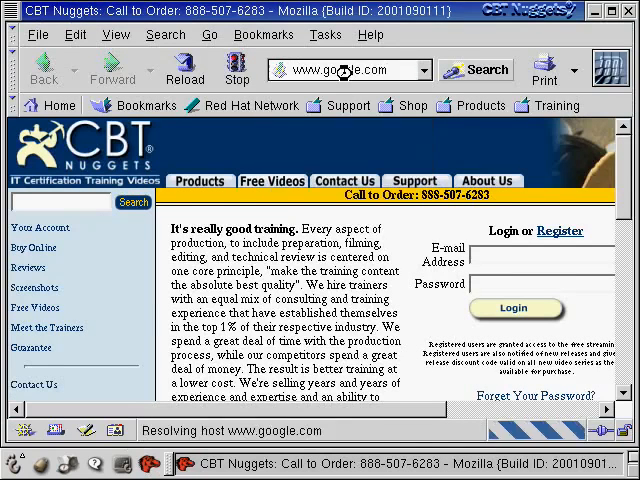
# Step: Load Google and enter the query 'linux hardware compatibility', correcting a typo
pyautogui.press('Return')
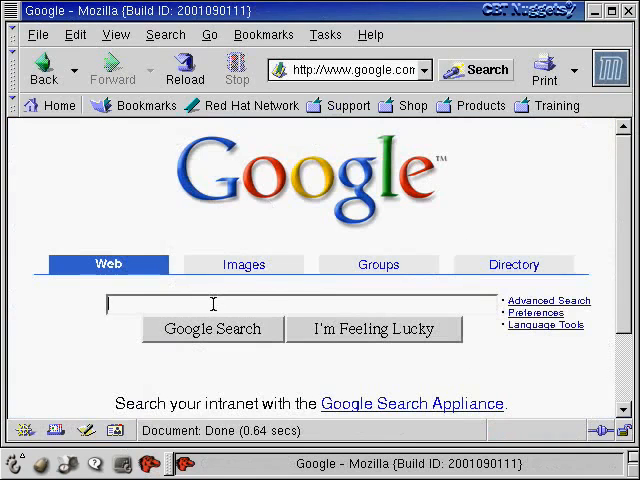
pyautogui.write('linux hardware compatibiliyt')
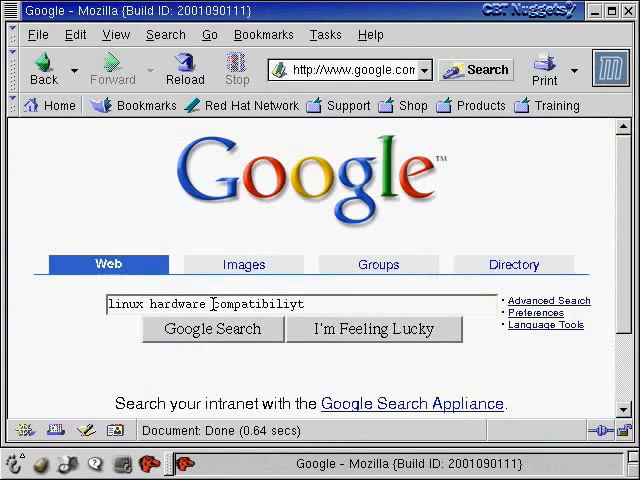
pyautogui.press('BackSpace')
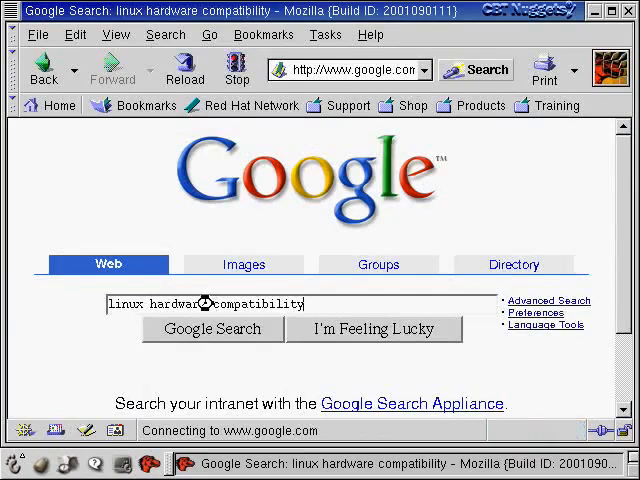
# Step: Run the search and scroll the results past Red Hat entries to the Linux Hardware Database listing
pyautogui.click(212, 328)
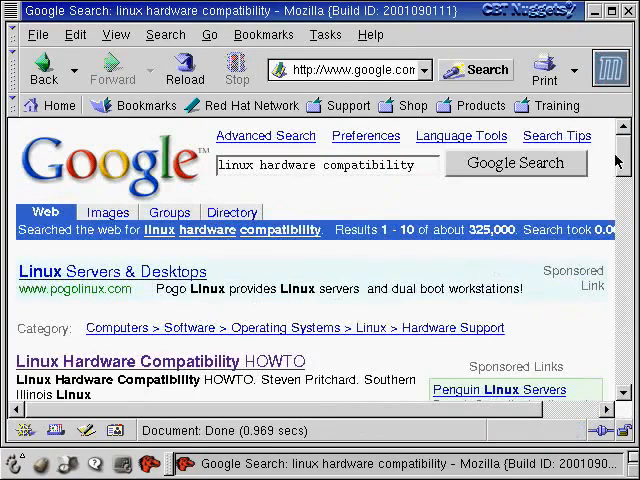
pyautogui.scroll(-3)
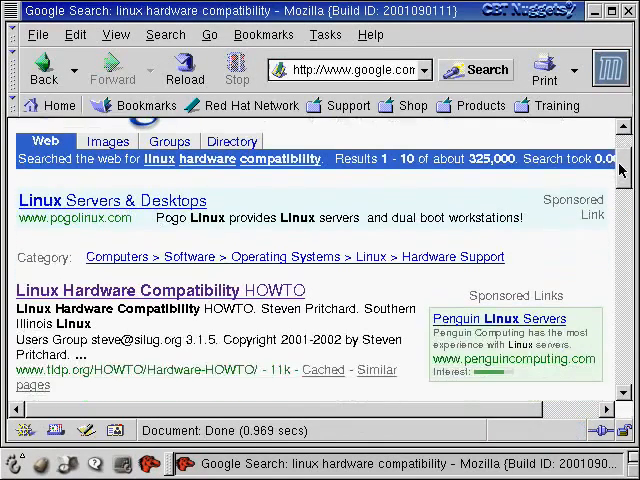
pyautogui.scroll(-3)
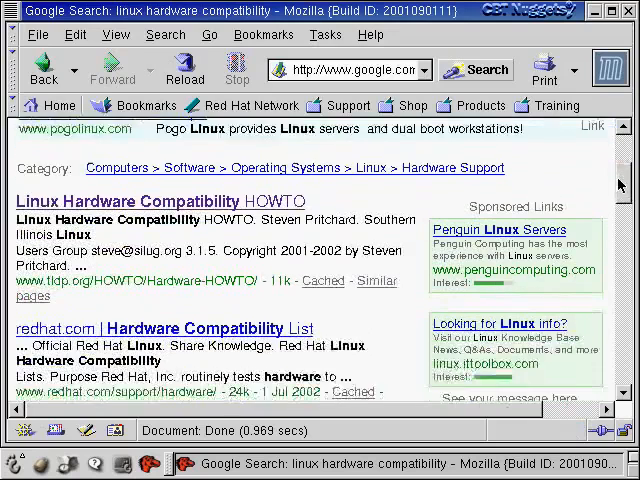
pyautogui.scroll(-3)
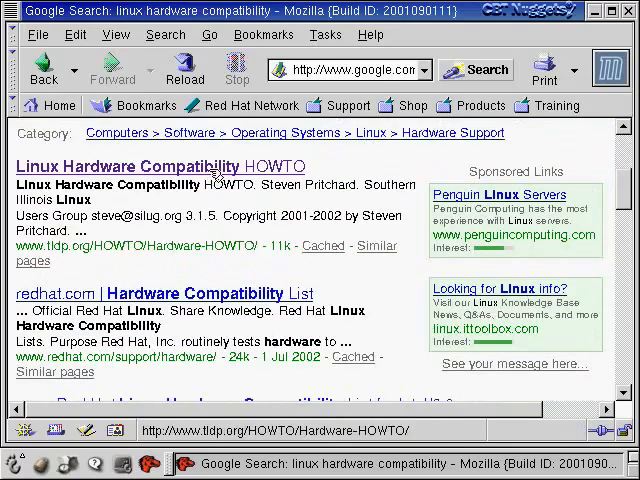
pyautogui.moveTo(328, 168)
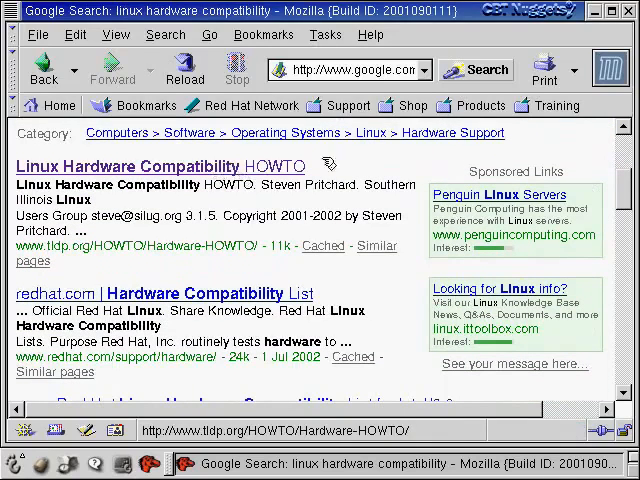
pyautogui.scroll(-3)
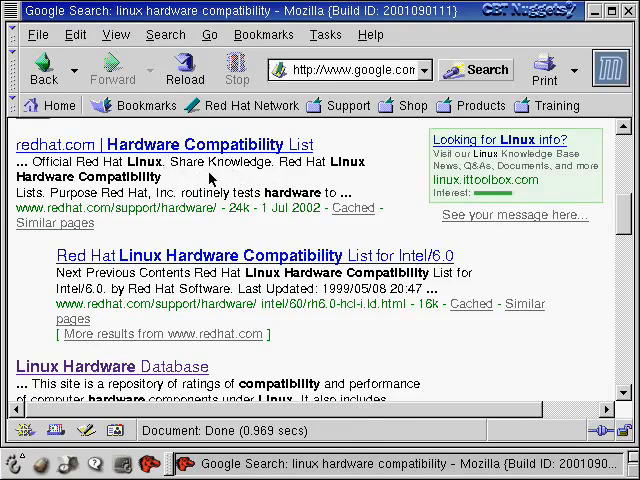
pyautogui.moveTo(224, 144)
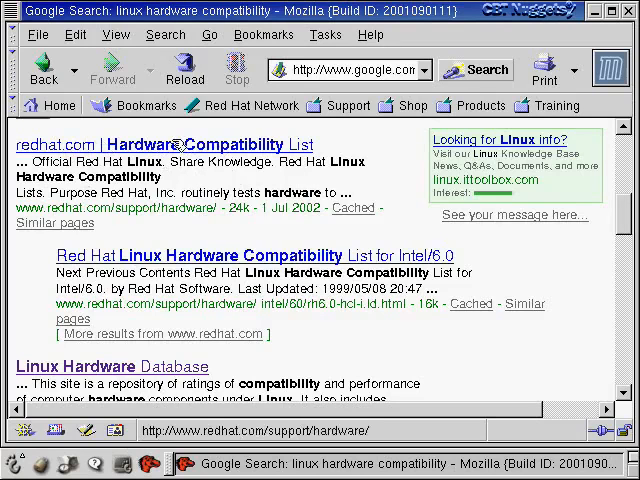
pyautogui.scroll(-3)
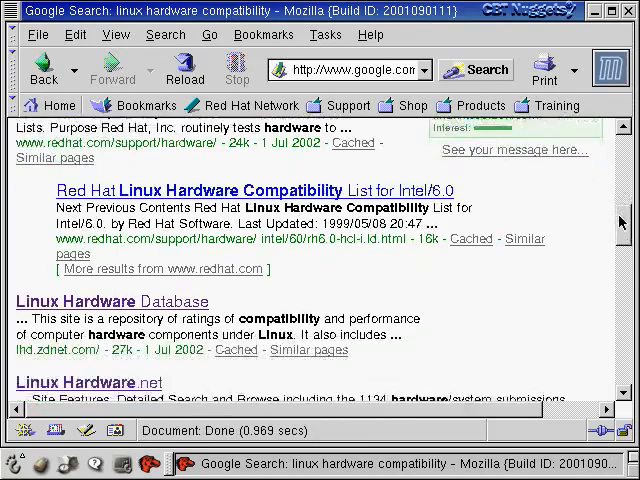
pyautogui.scroll(-3)
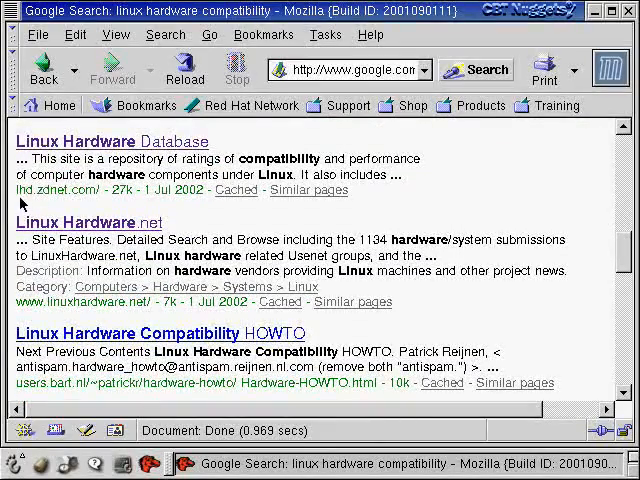
pyautogui.moveTo(90, 194)
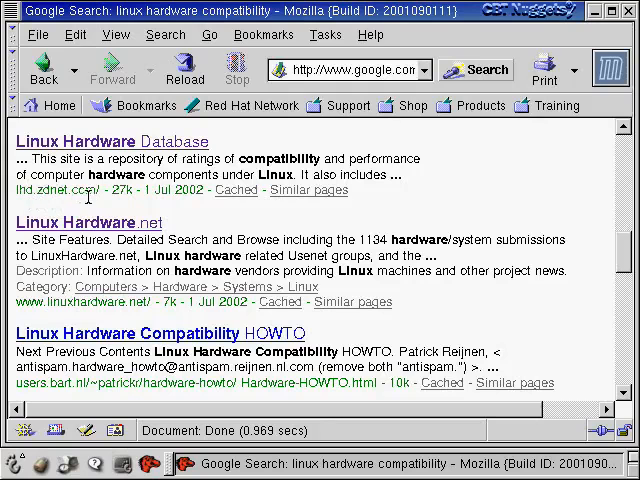
# Step: Open lhd.zdnet.com from the results and scroll through its categories, SuperGuides and headlines
pyautogui.click(90, 140)
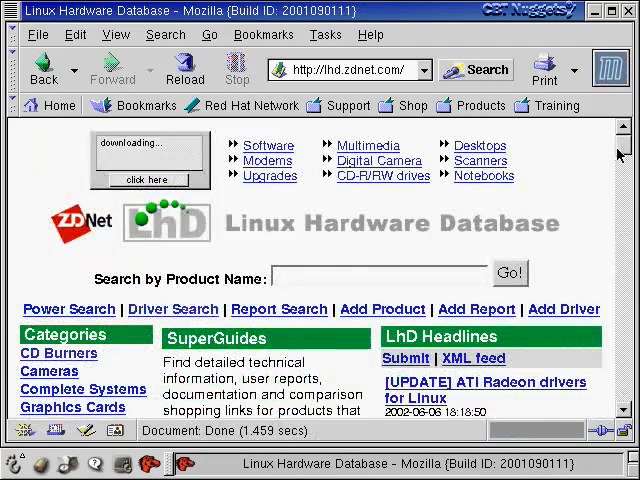
pyautogui.scroll(-3)
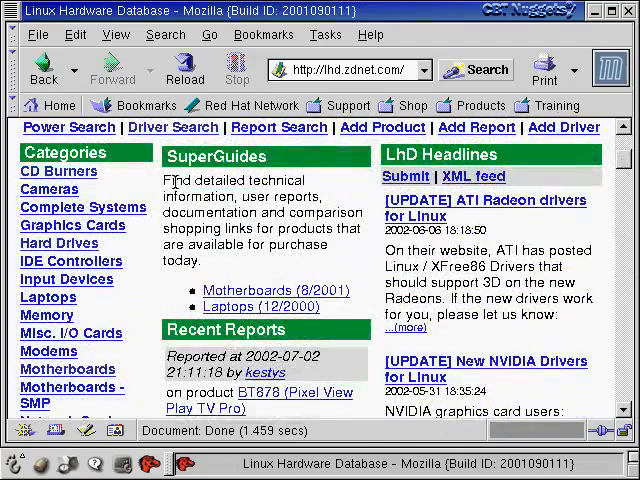
pyautogui.moveTo(48, 316)
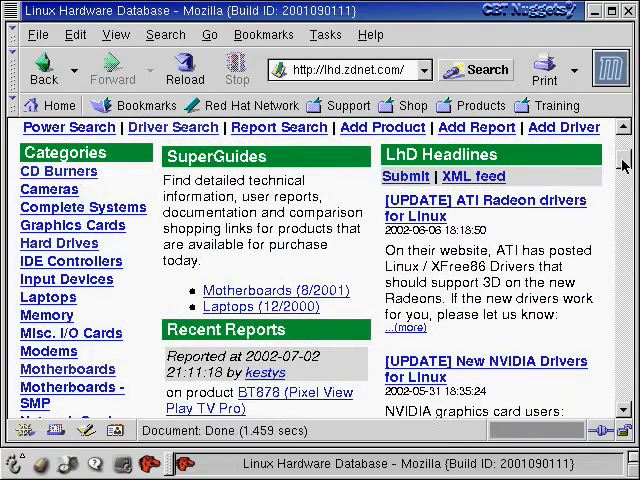
pyautogui.scroll(-3)
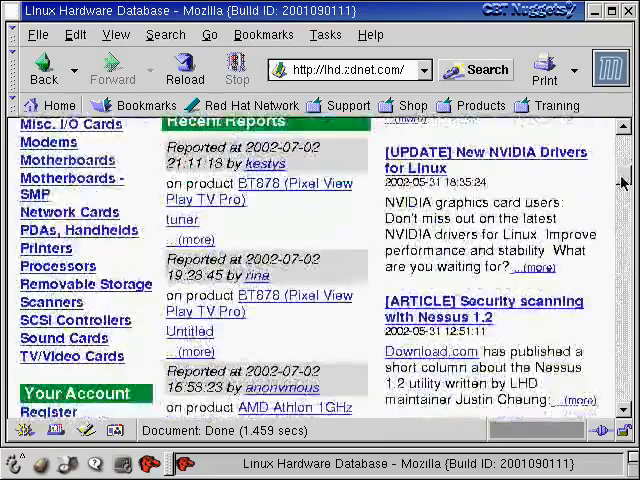
pyautogui.scroll(3)
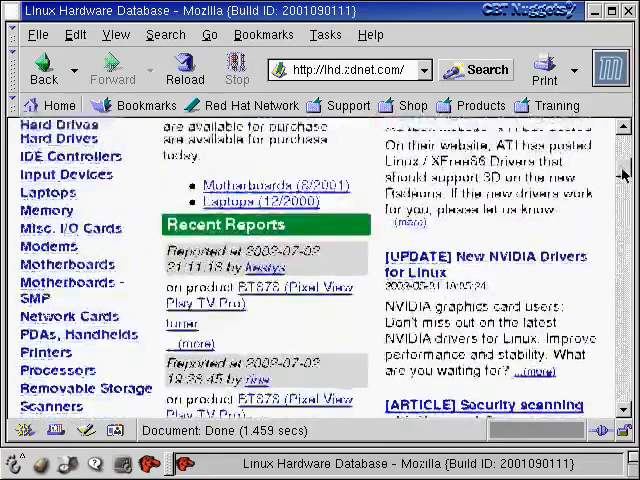
pyautogui.scroll(3)
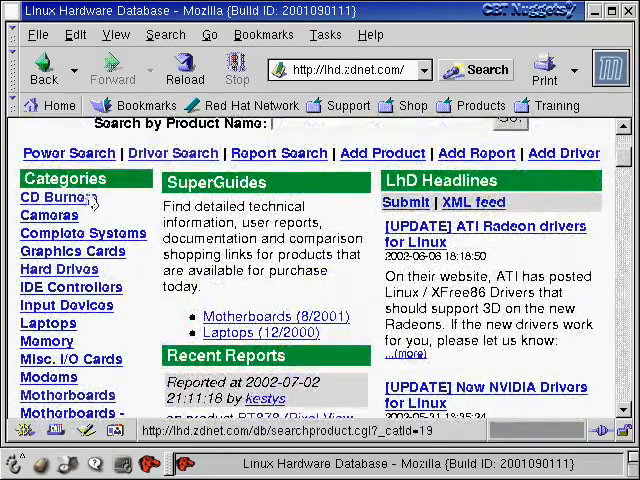
# Step: List the CD Burners category and open the Acer CRW-8432A product page
pyautogui.click(48, 196)
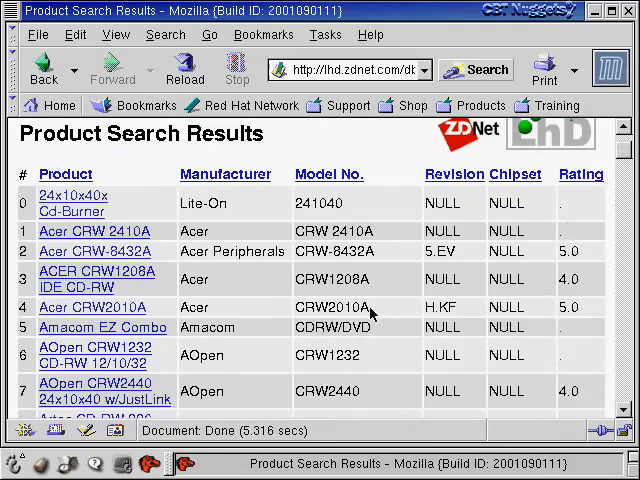
pyautogui.moveTo(462, 272)
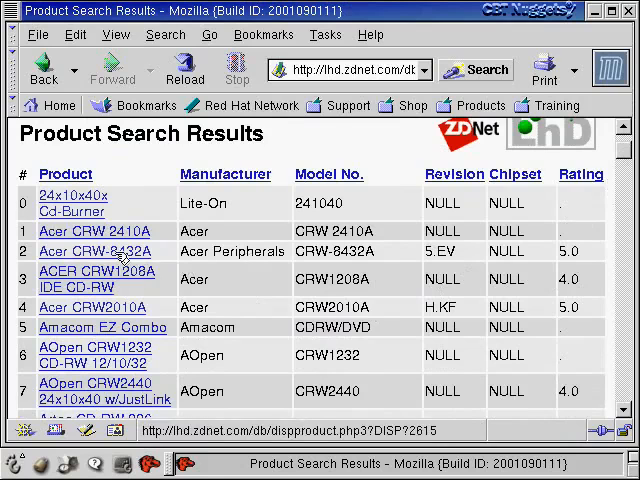
pyautogui.click(94, 252)
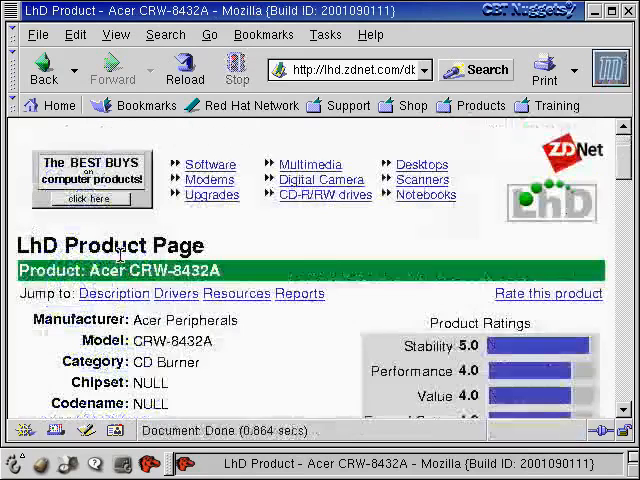